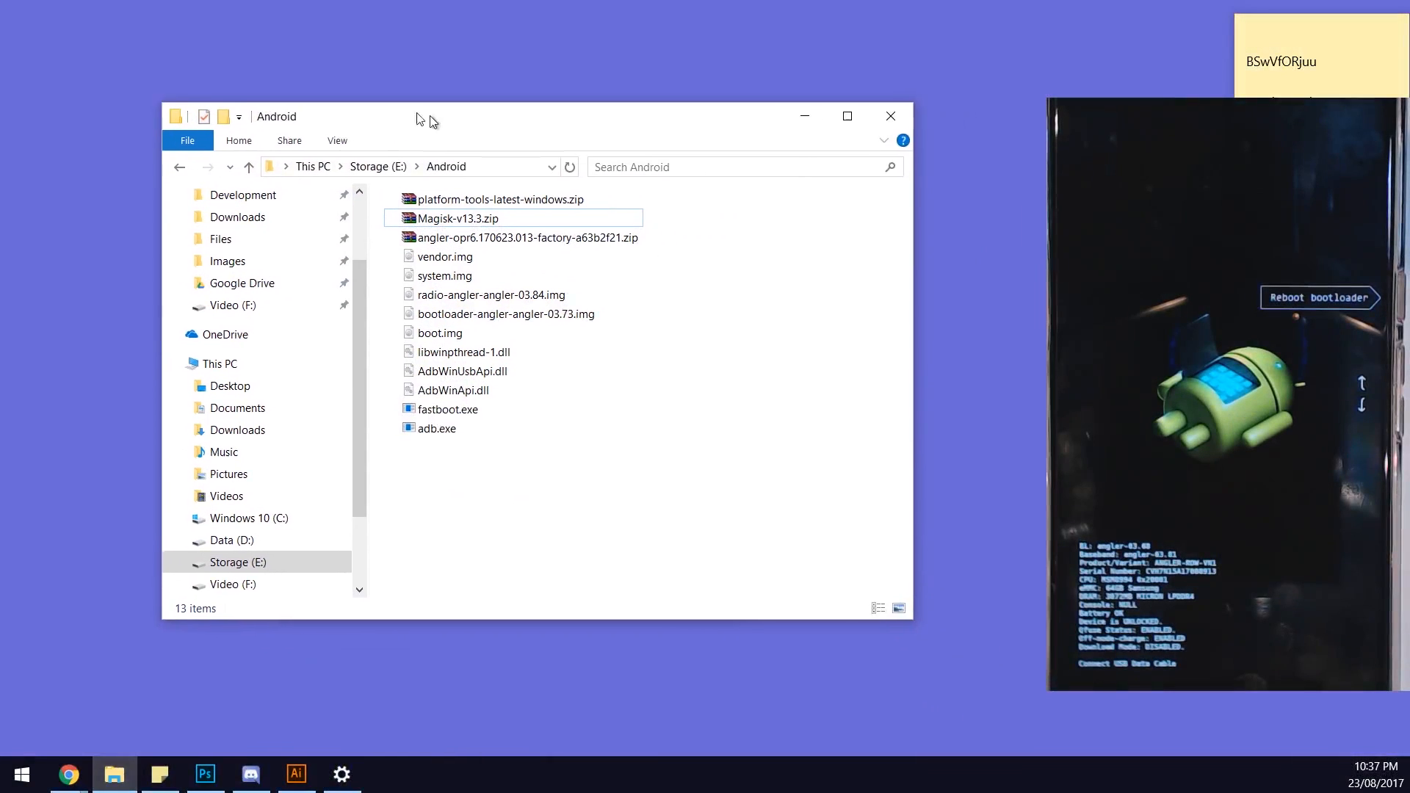
Reposition the Android folder window on screen.
{"action": "left_click_drag", "start_coordinate": [537, 115], "coordinate": [449, 123]}
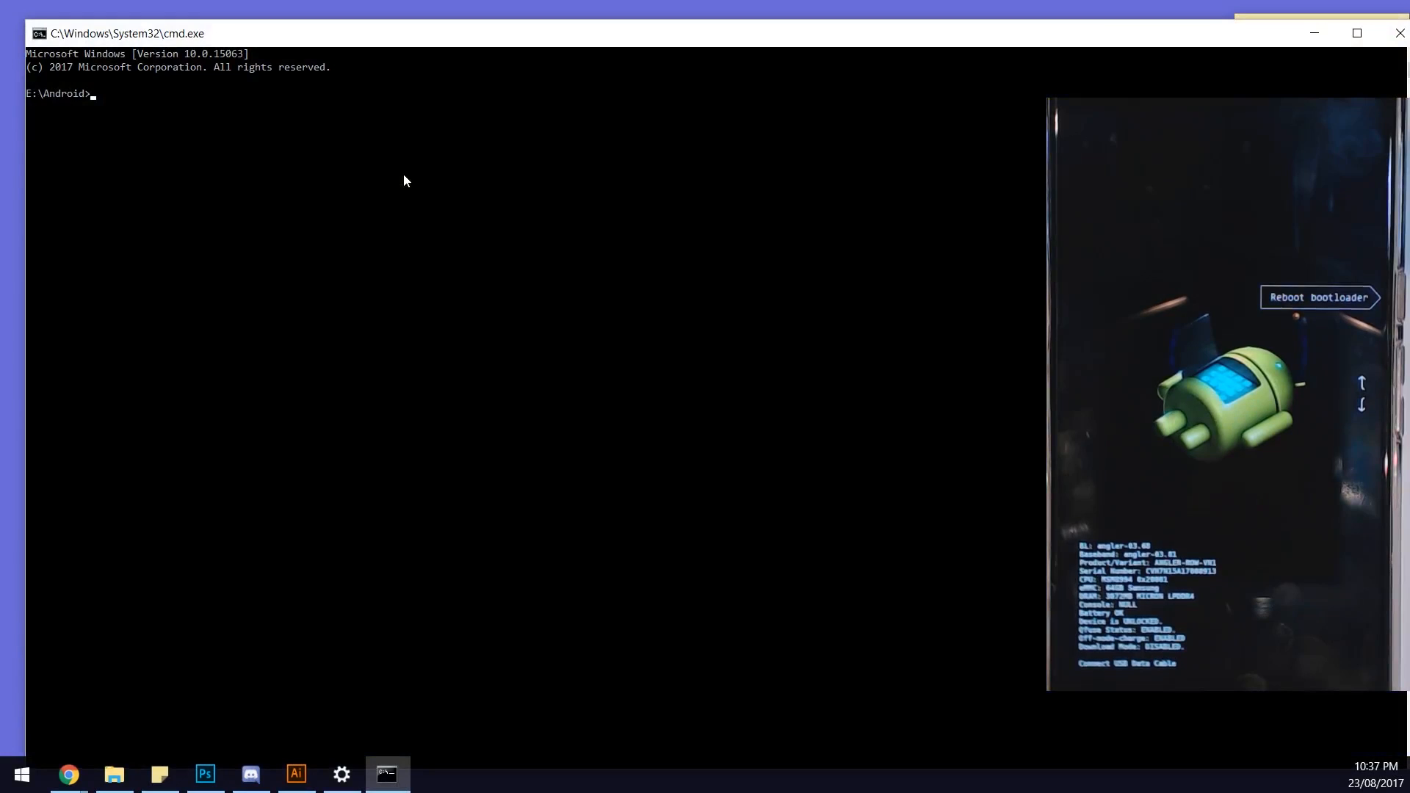
Restore the command window from full screen and dismiss its font settings.
{"action": "left_click", "coordinate": [113, 774]}
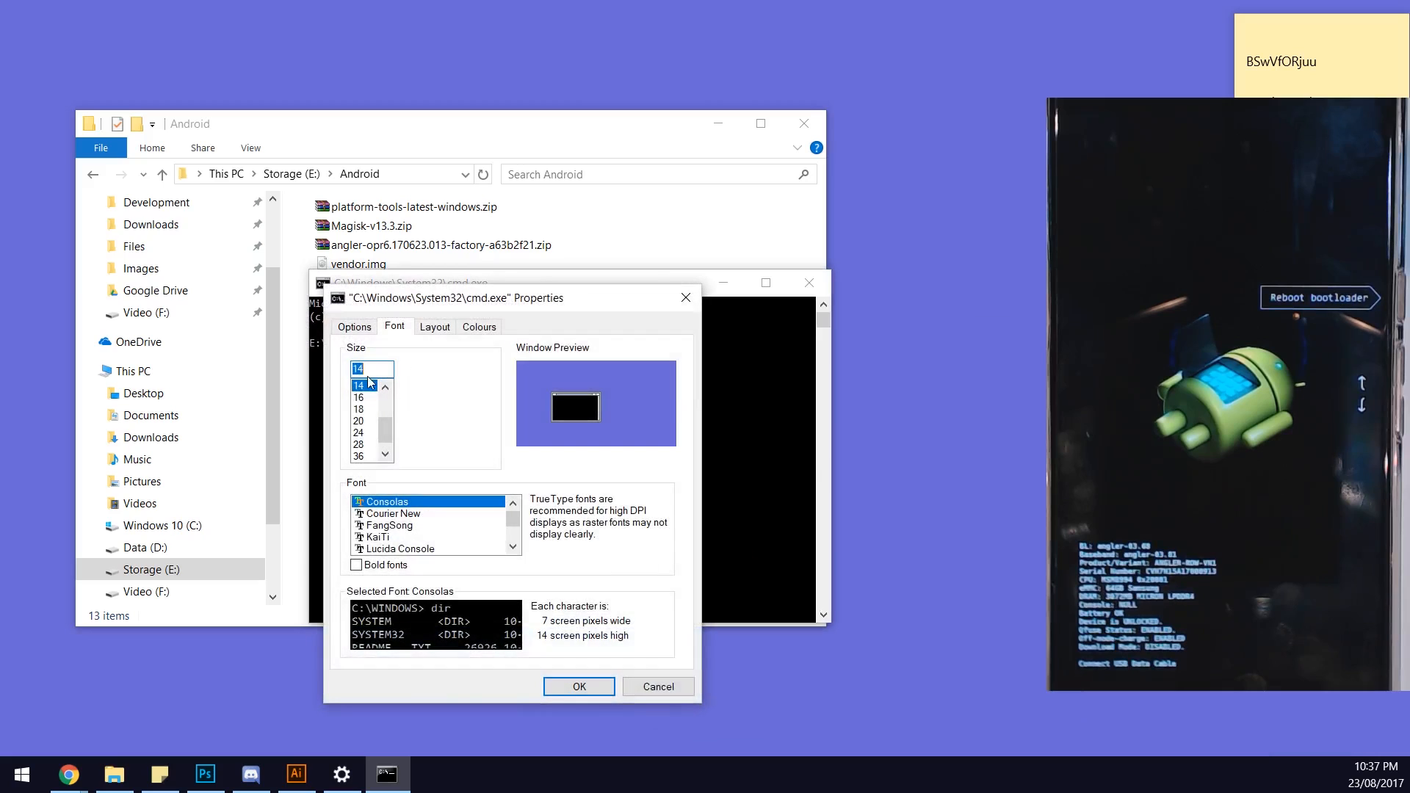
{"action": "left_click", "coordinate": [578, 686]}
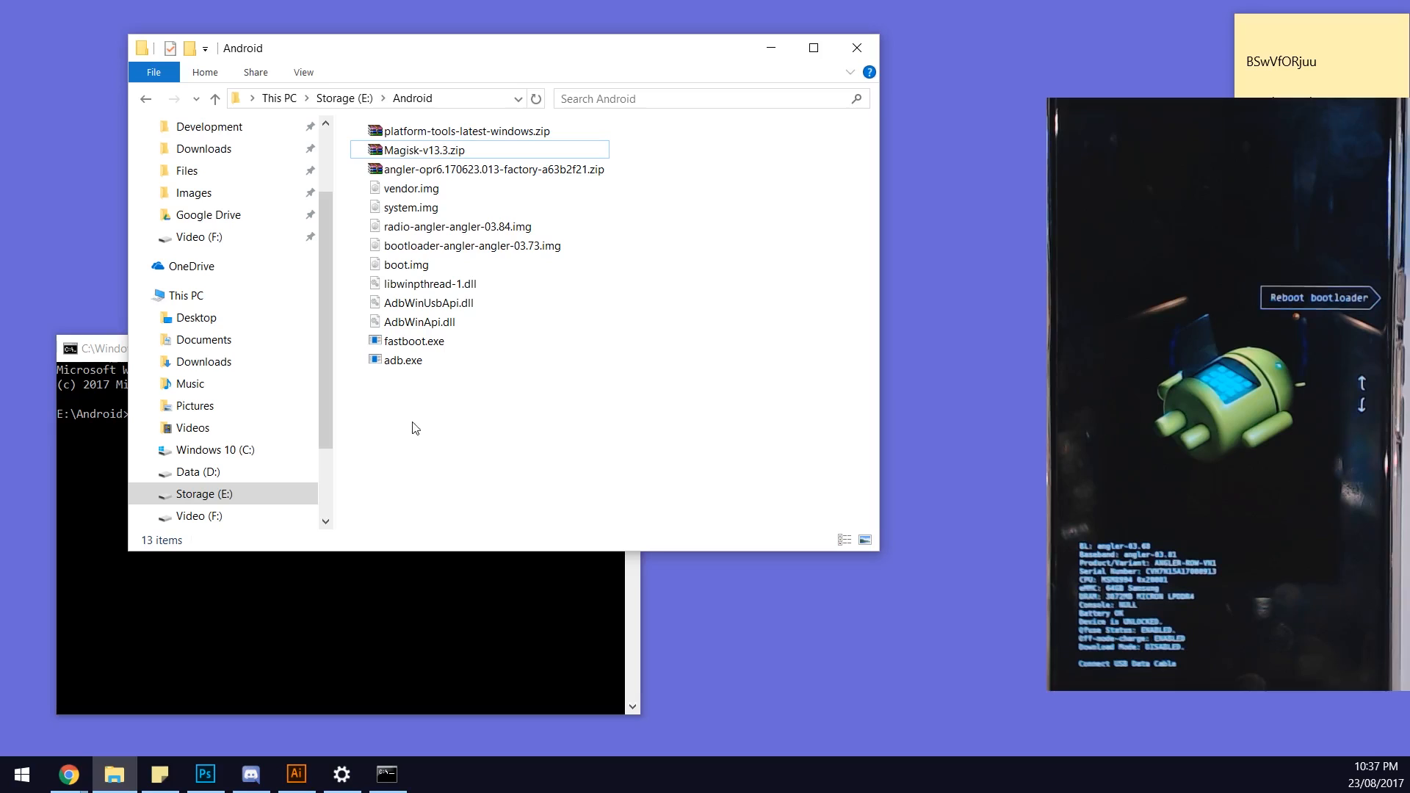
Launch a command window at E:\Android from the Android folder's context menu.
{"action": "right_click", "coordinate": [414, 428]}
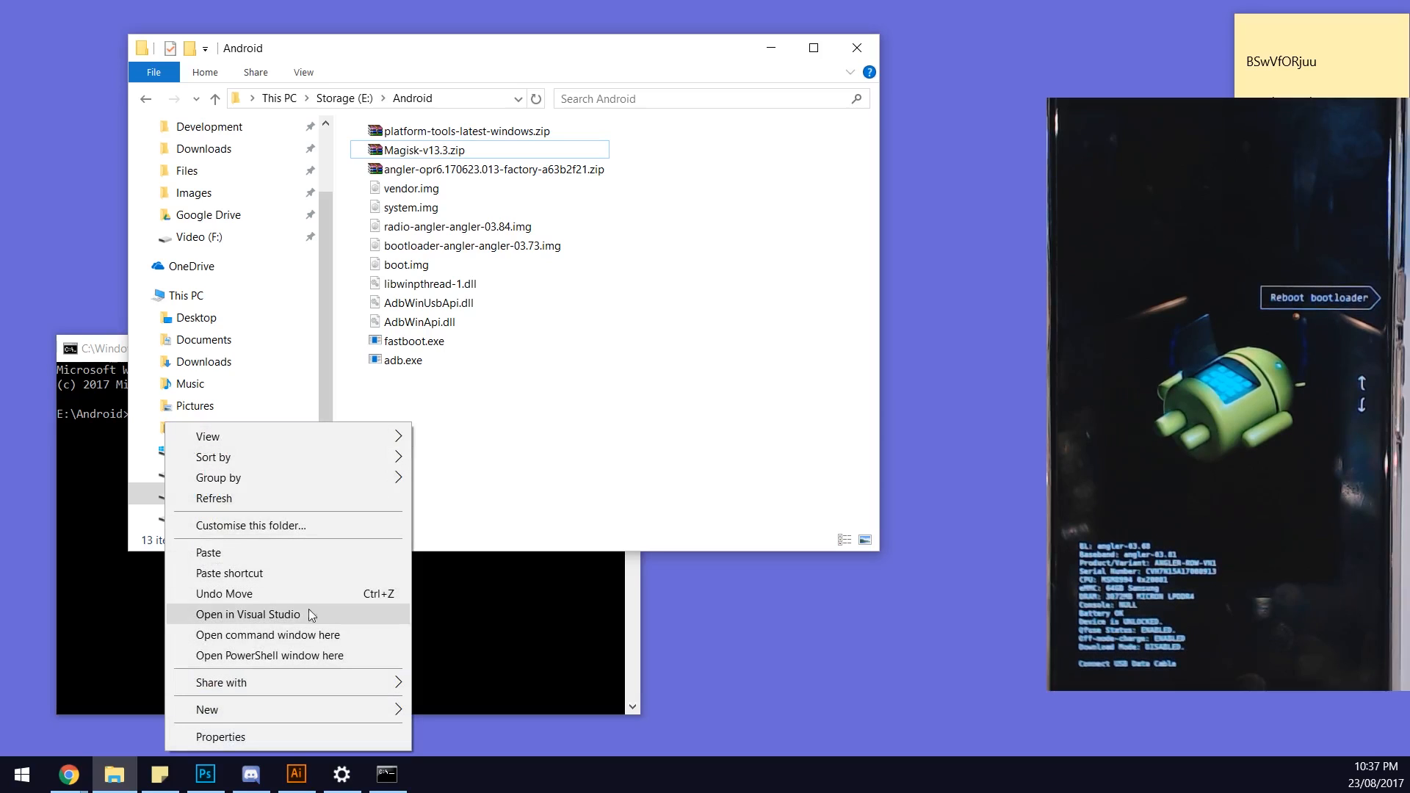
{"action": "mouse_move", "coordinate": [291, 648]}
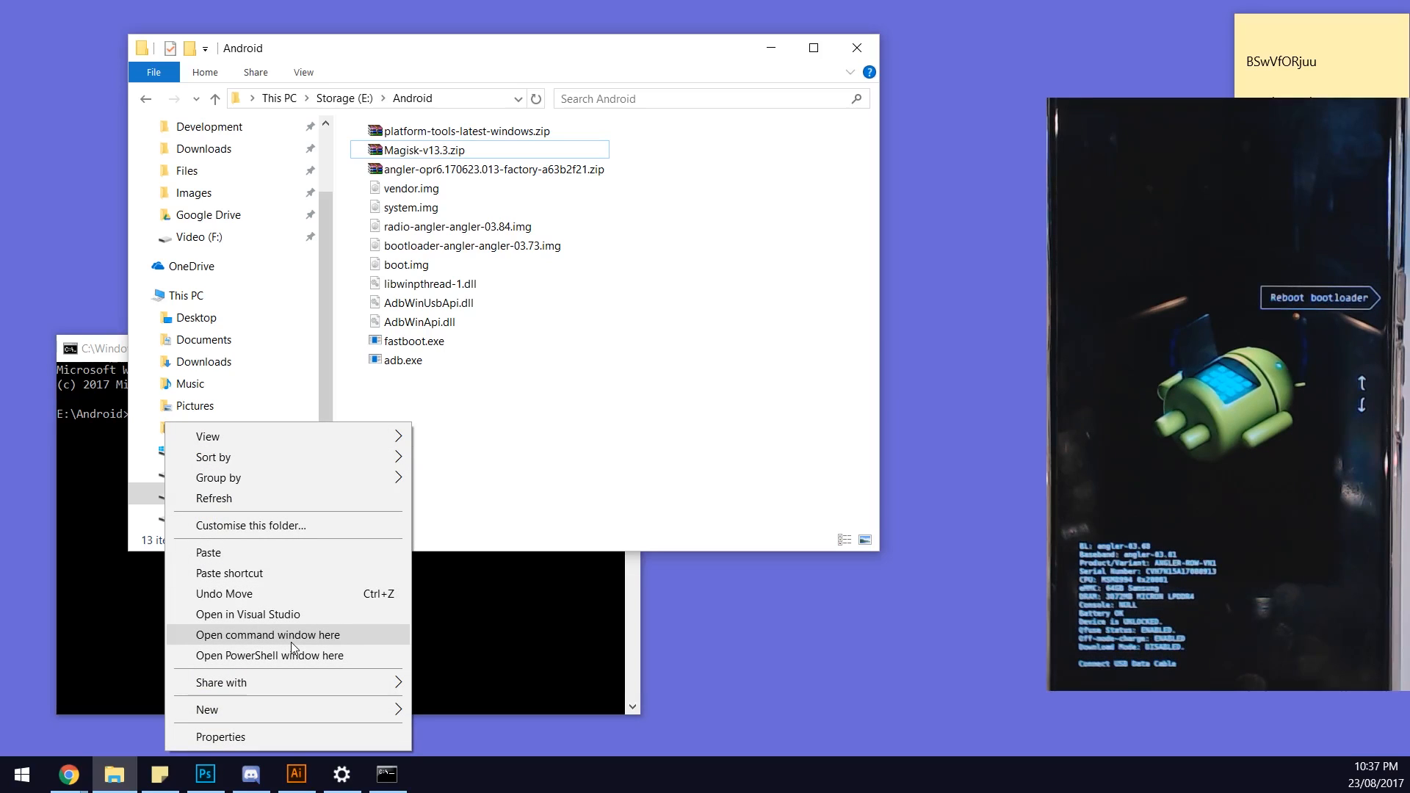
{"action": "left_click", "coordinate": [267, 634]}
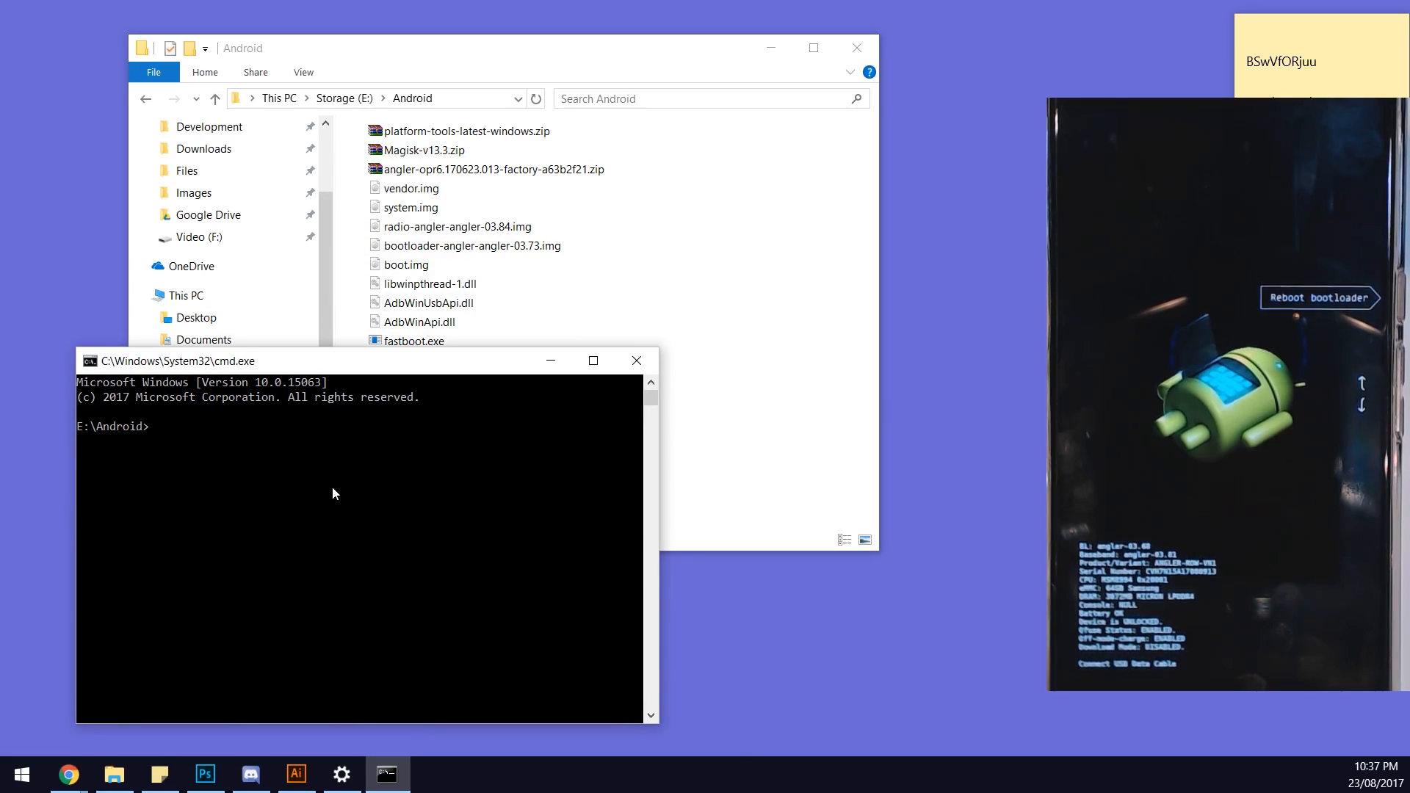
Flash bootloader-angler-angler-03.73.img with fastboot, then reboot into bootloader 03.73.
{"action": "type", "text": "fastboot flash bootloa"}
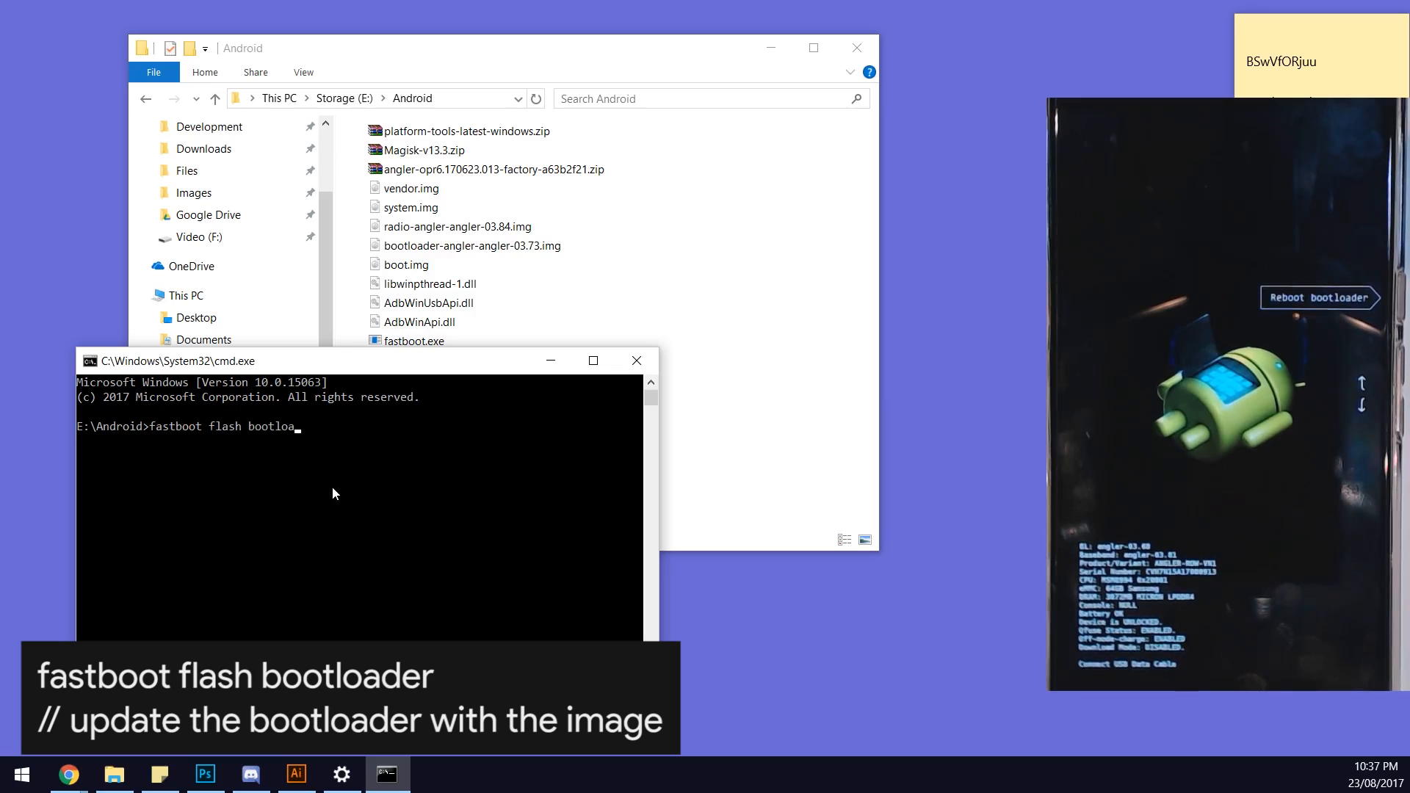
{"action": "type", "text": "der"}
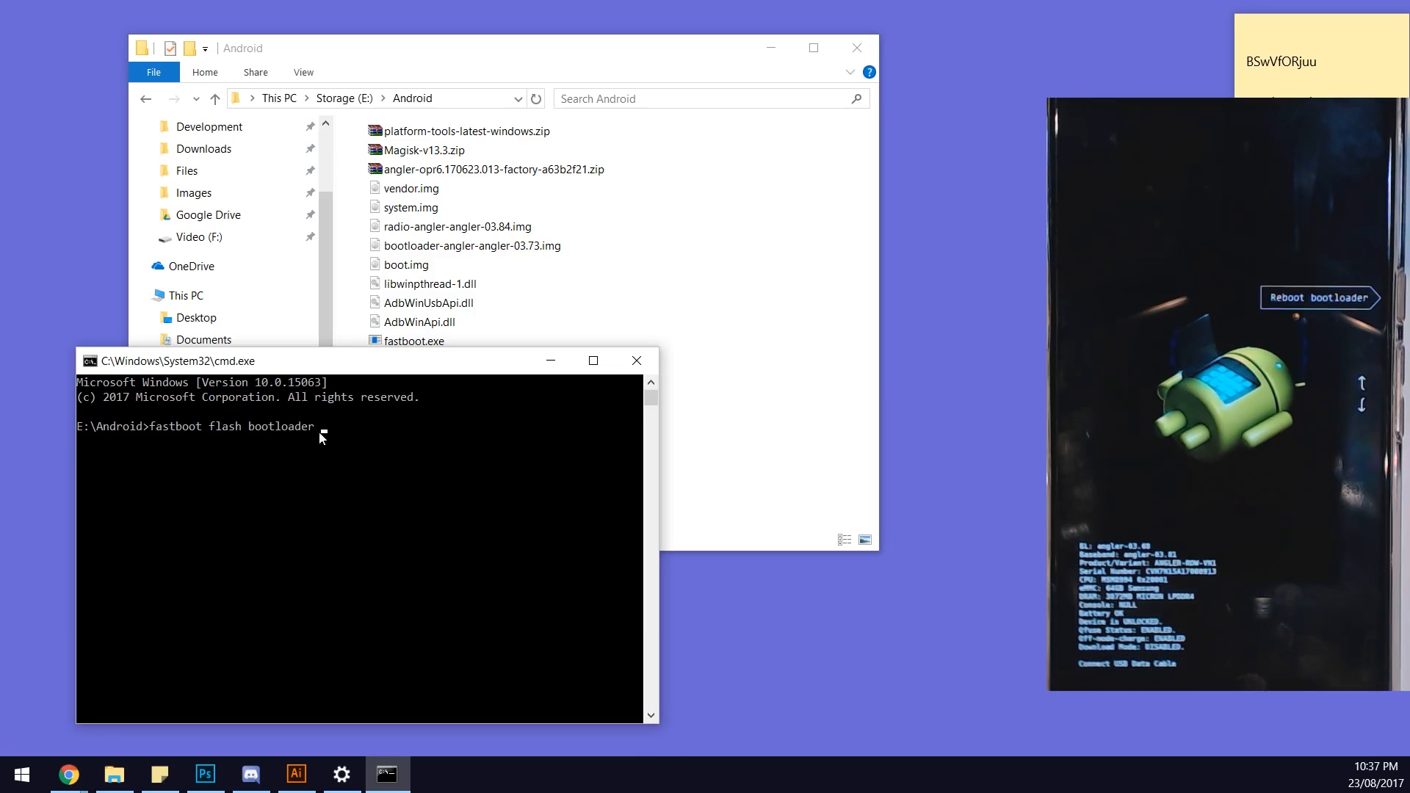
{"action": "left_click", "coordinate": [471, 245]}
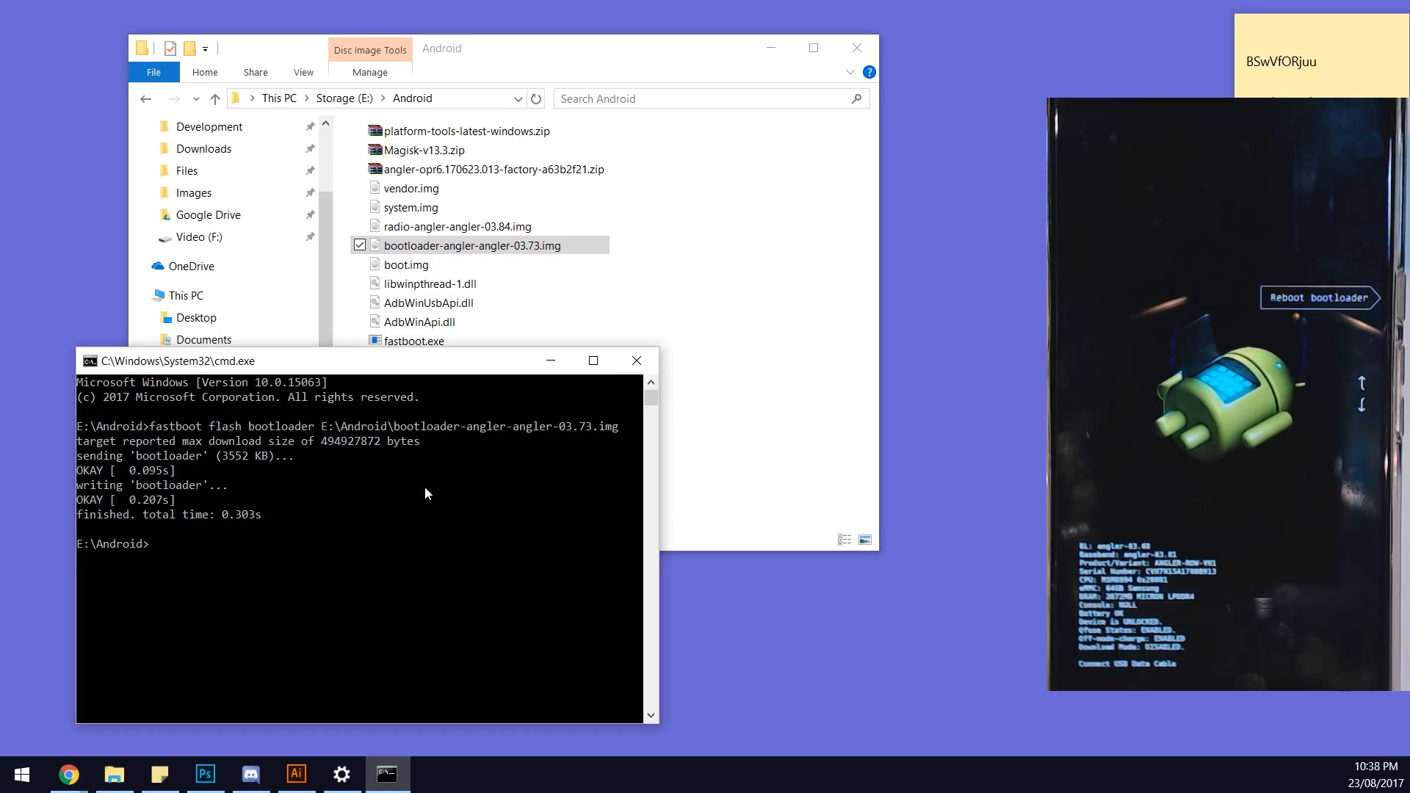
{"action": "type", "text": "fastboot flash"}
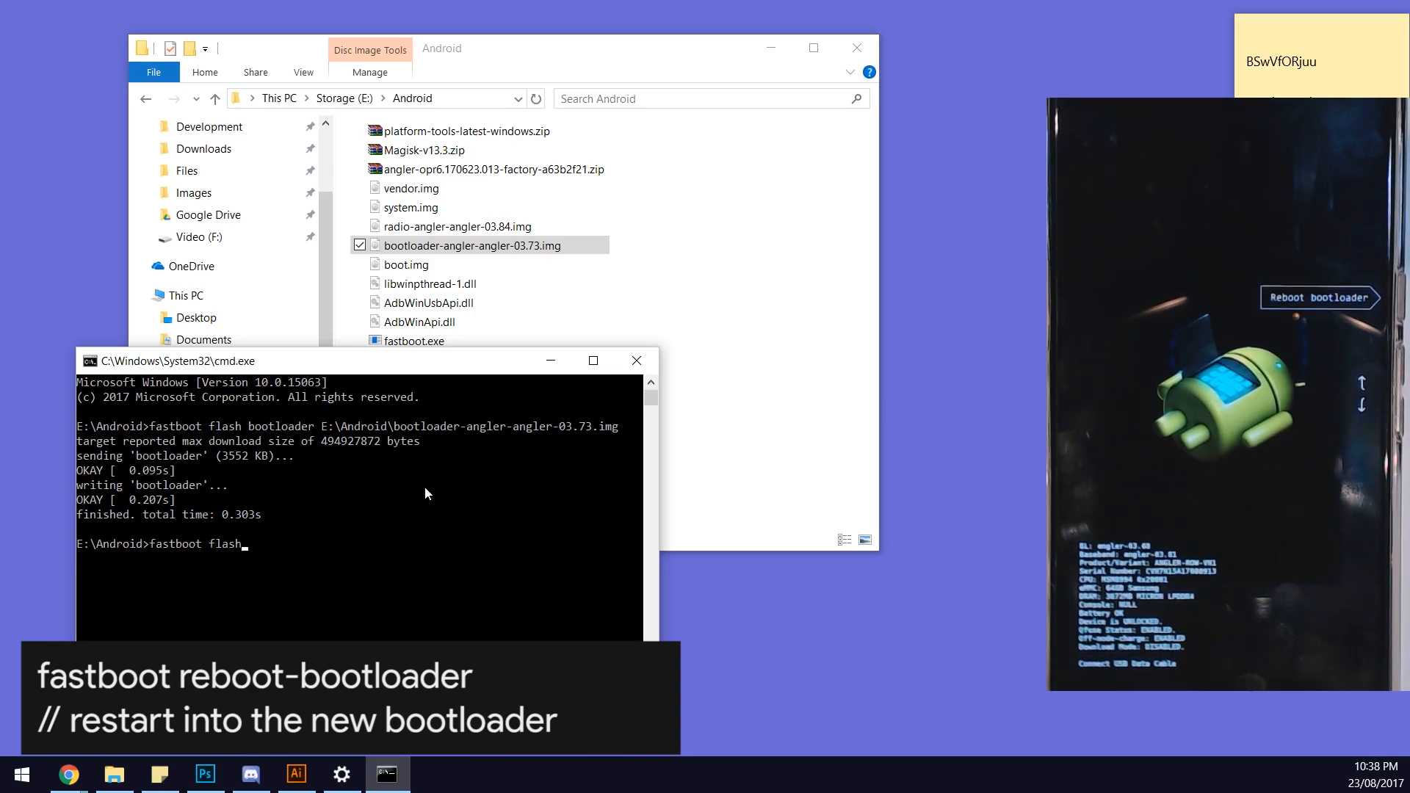
{"action": "type", "text": "reboot-bootloader"}
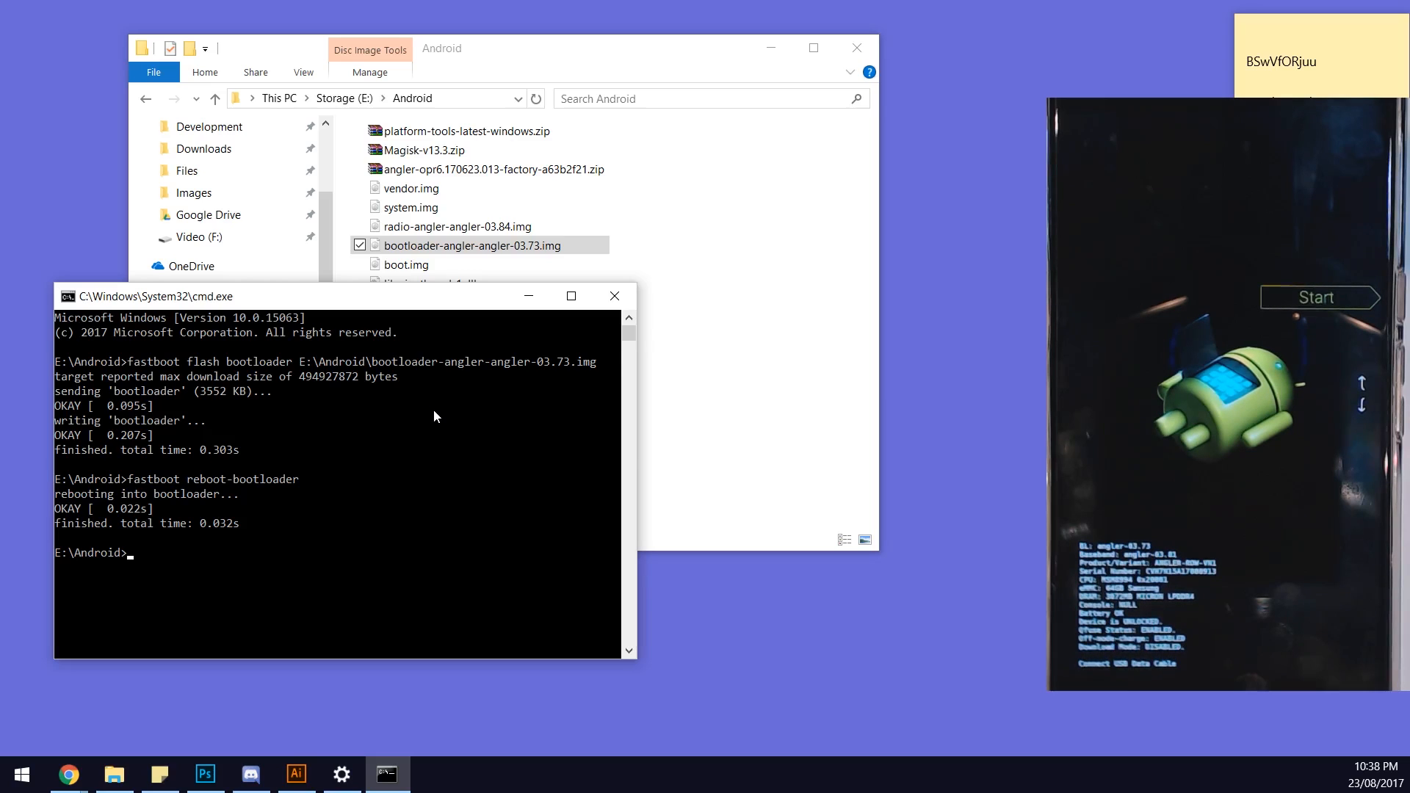
Flash radio-angler-angler-03.84.img to radio and boot.img to boot, both OK.
{"action": "type", "text": "fastboot f"}
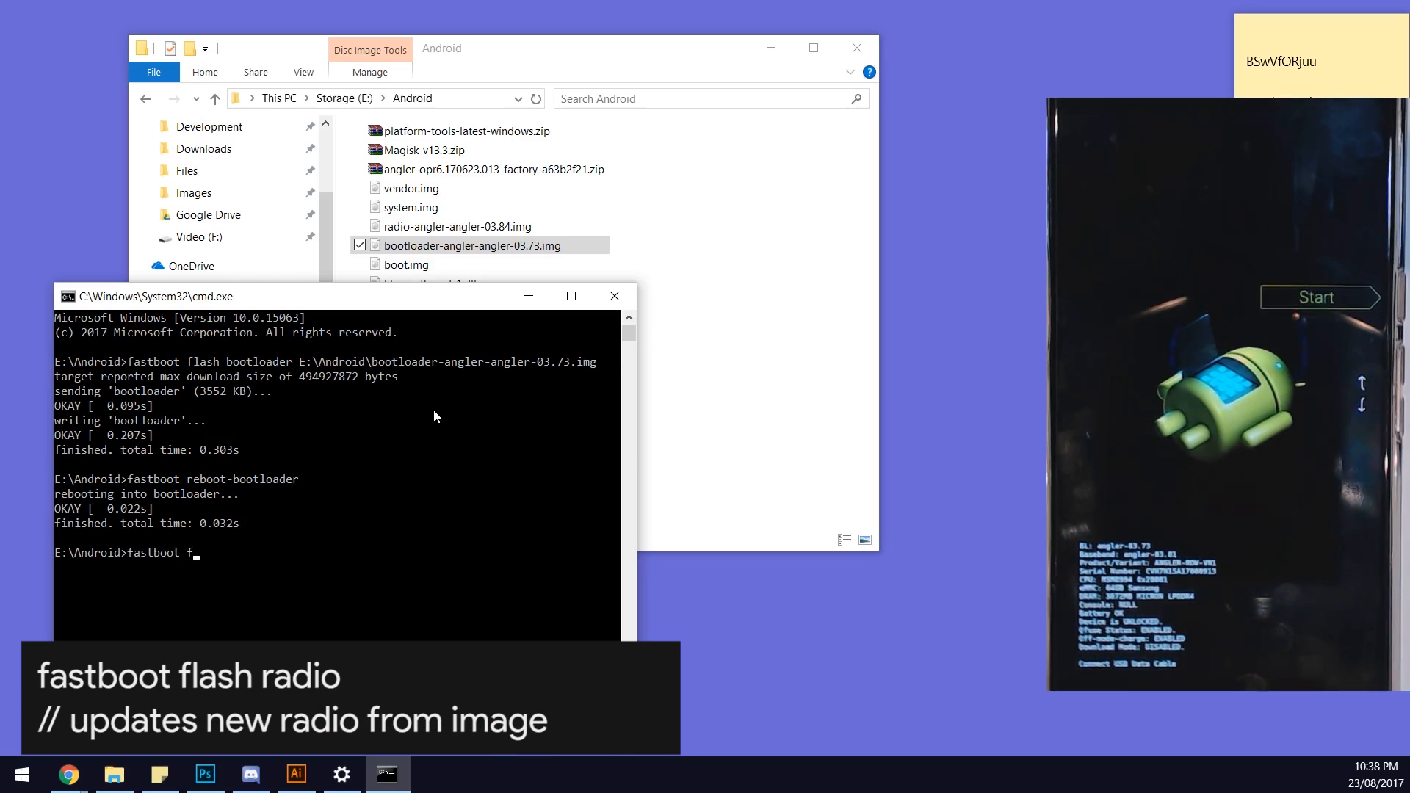
{"action": "type", "text": "lash radio E:\\Android\\radio-angler-angler-03.84.img"}
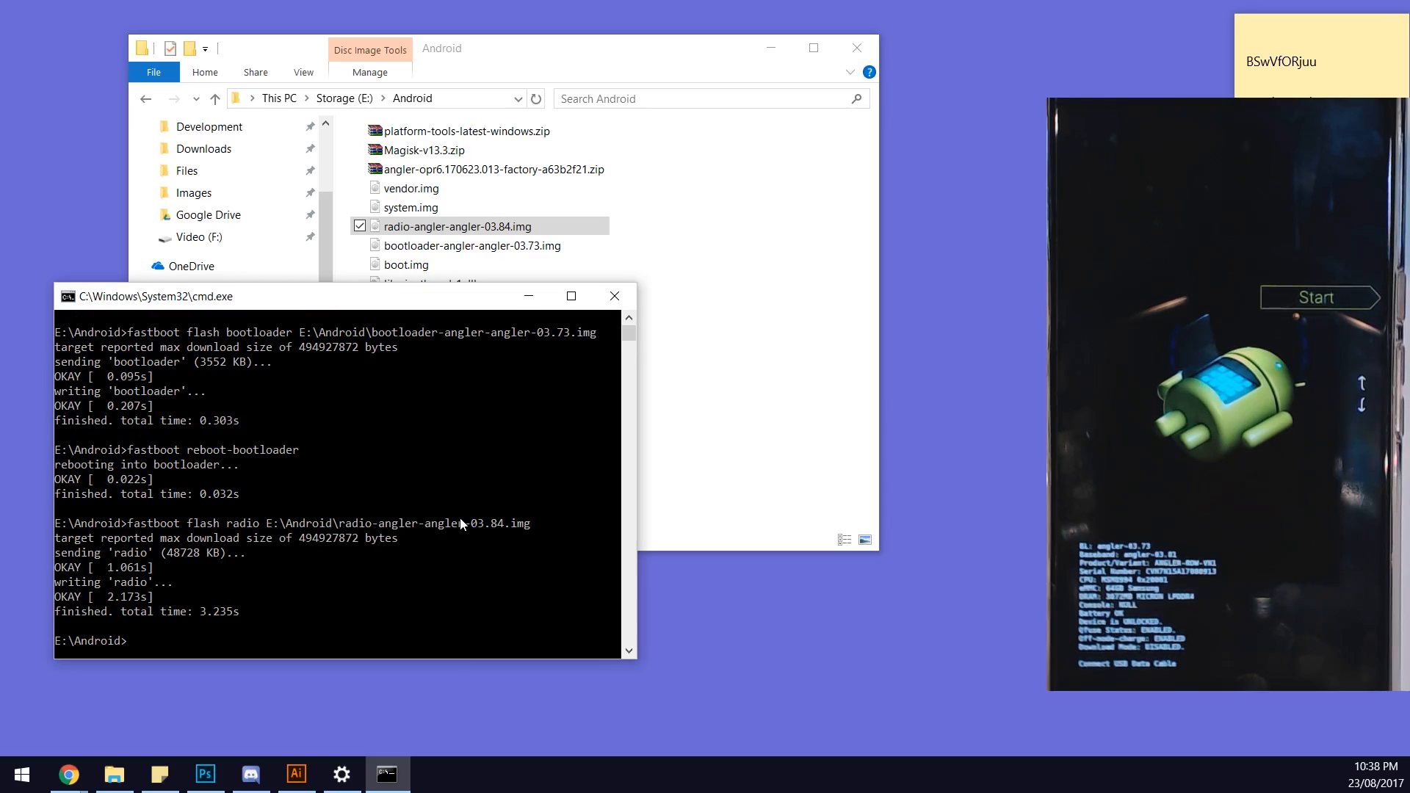
{"action": "type", "text": "fastboot f"}
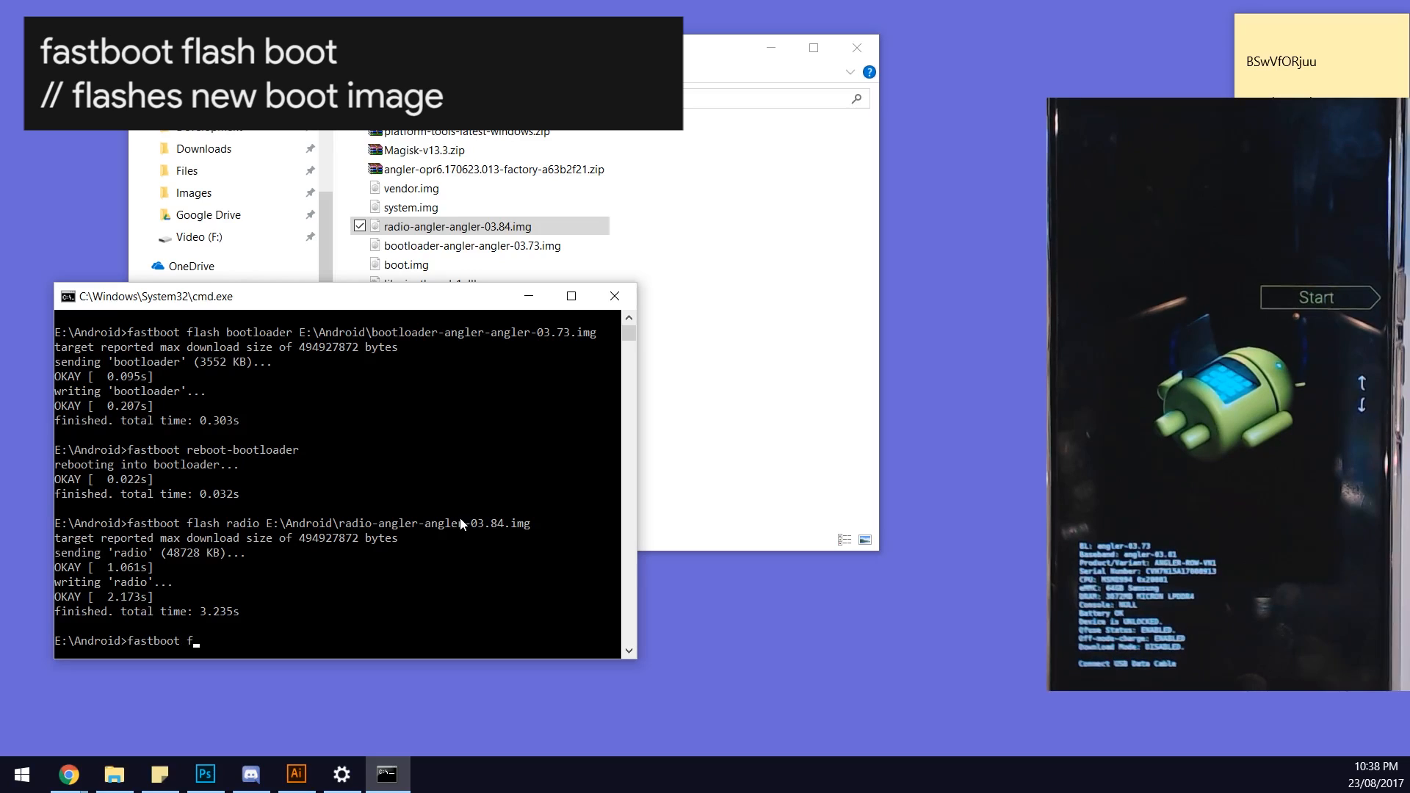
{"action": "type", "text": "flash boot E:\\Android\\boot.img"}
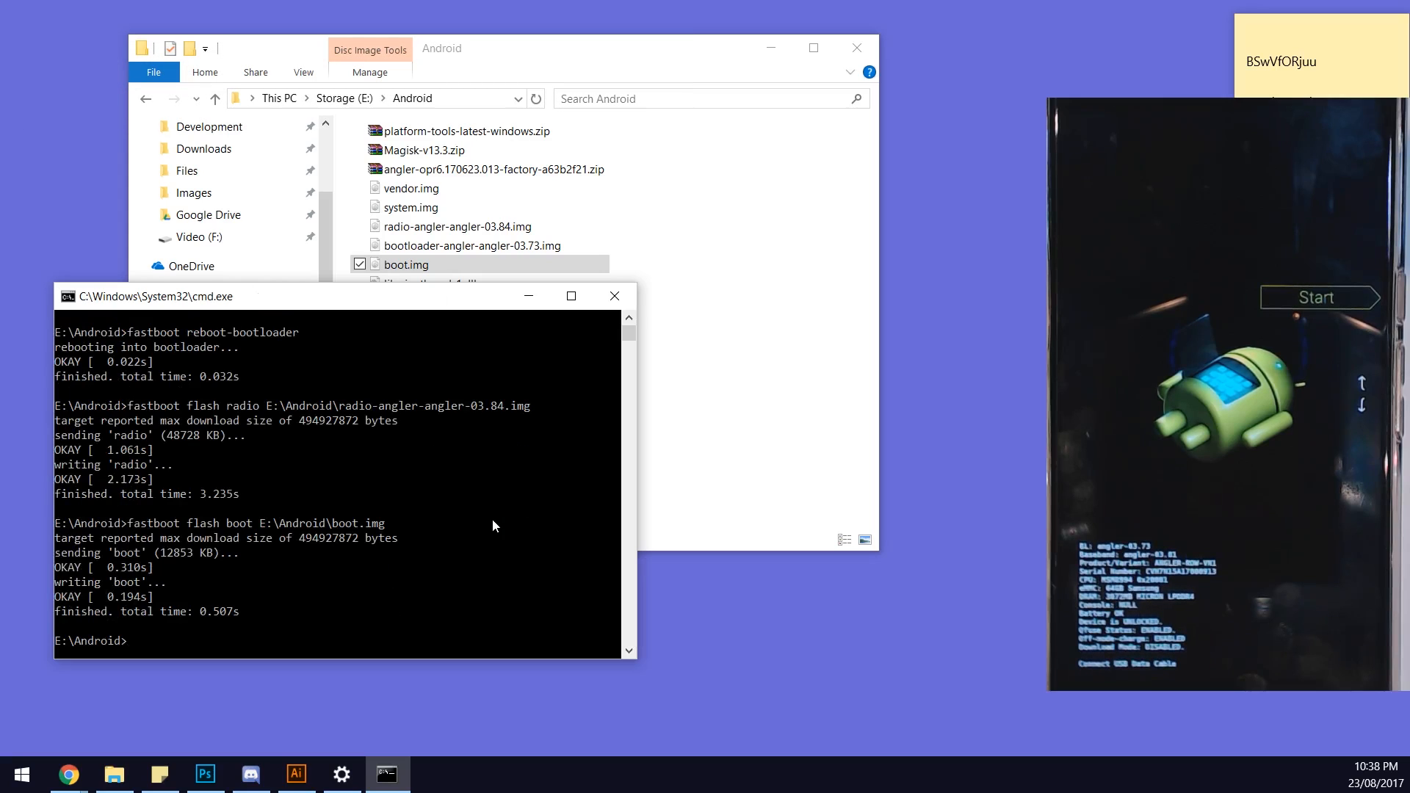
Flash E:\Android\system.img to the system partition across five sparse parts.
{"action": "type", "text": "fastboot flash sy"}
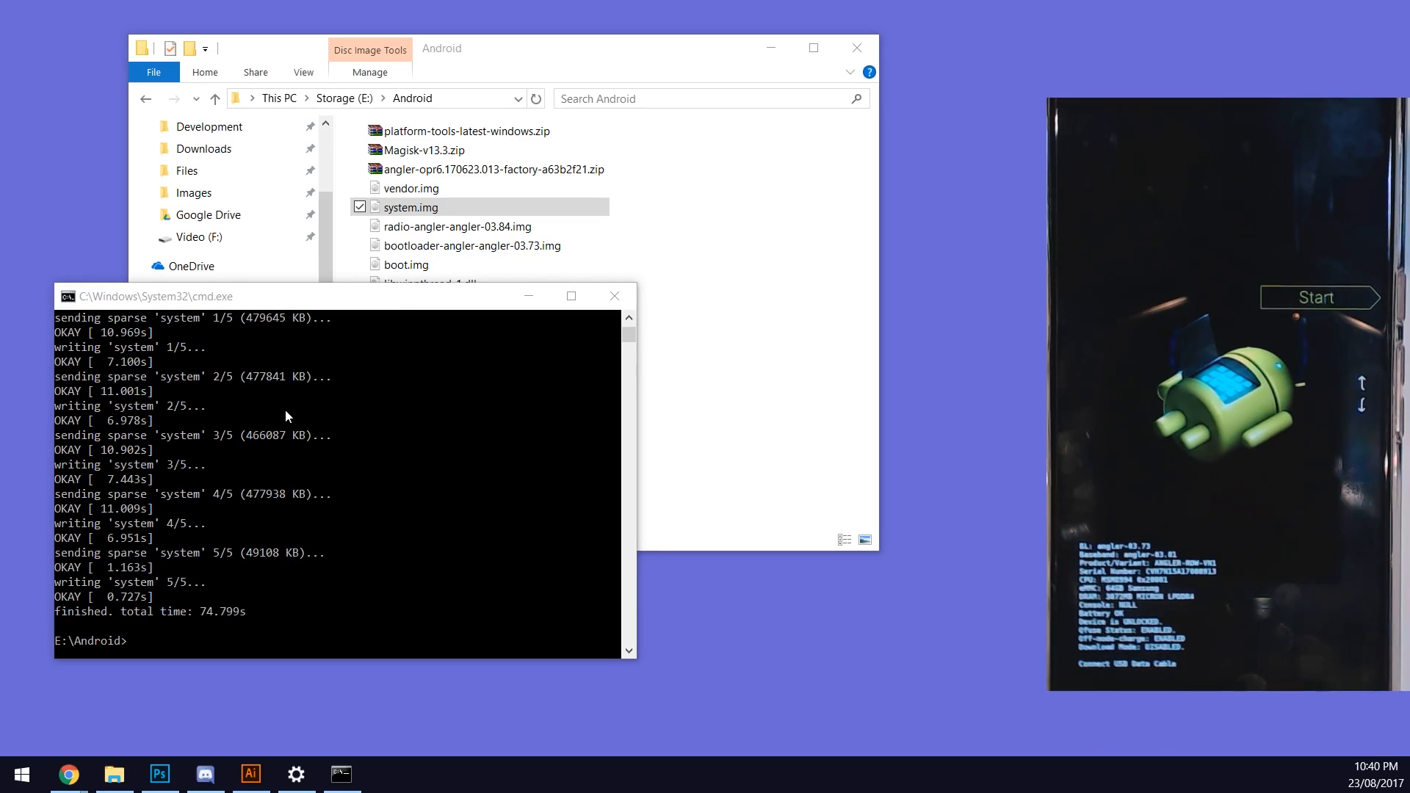
Move the command window lower and flash E:\Android\vendor.img to vendor.
{"action": "left_click_drag", "start_coordinate": [288, 296], "coordinate": [301, 321]}
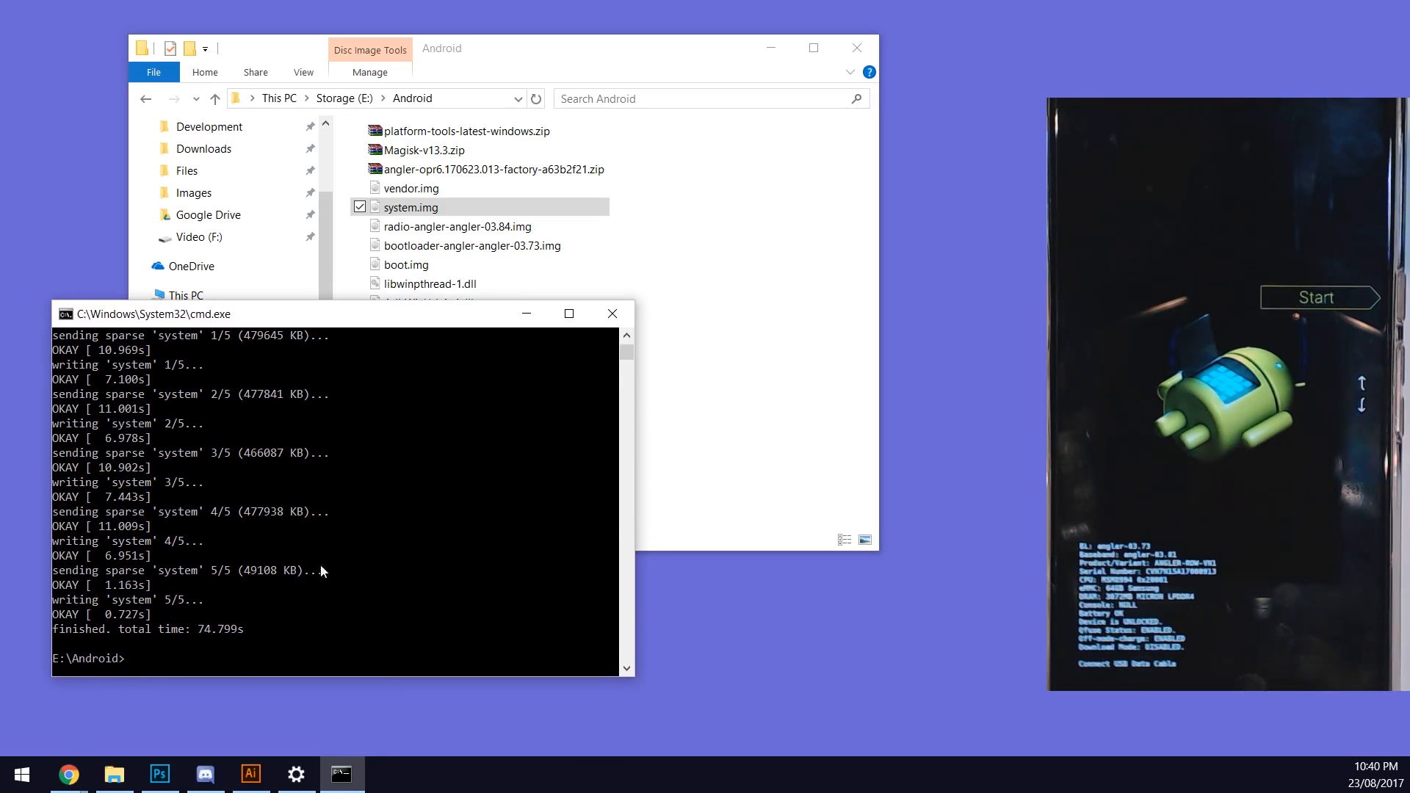
{"action": "left_click", "coordinate": [252, 644]}
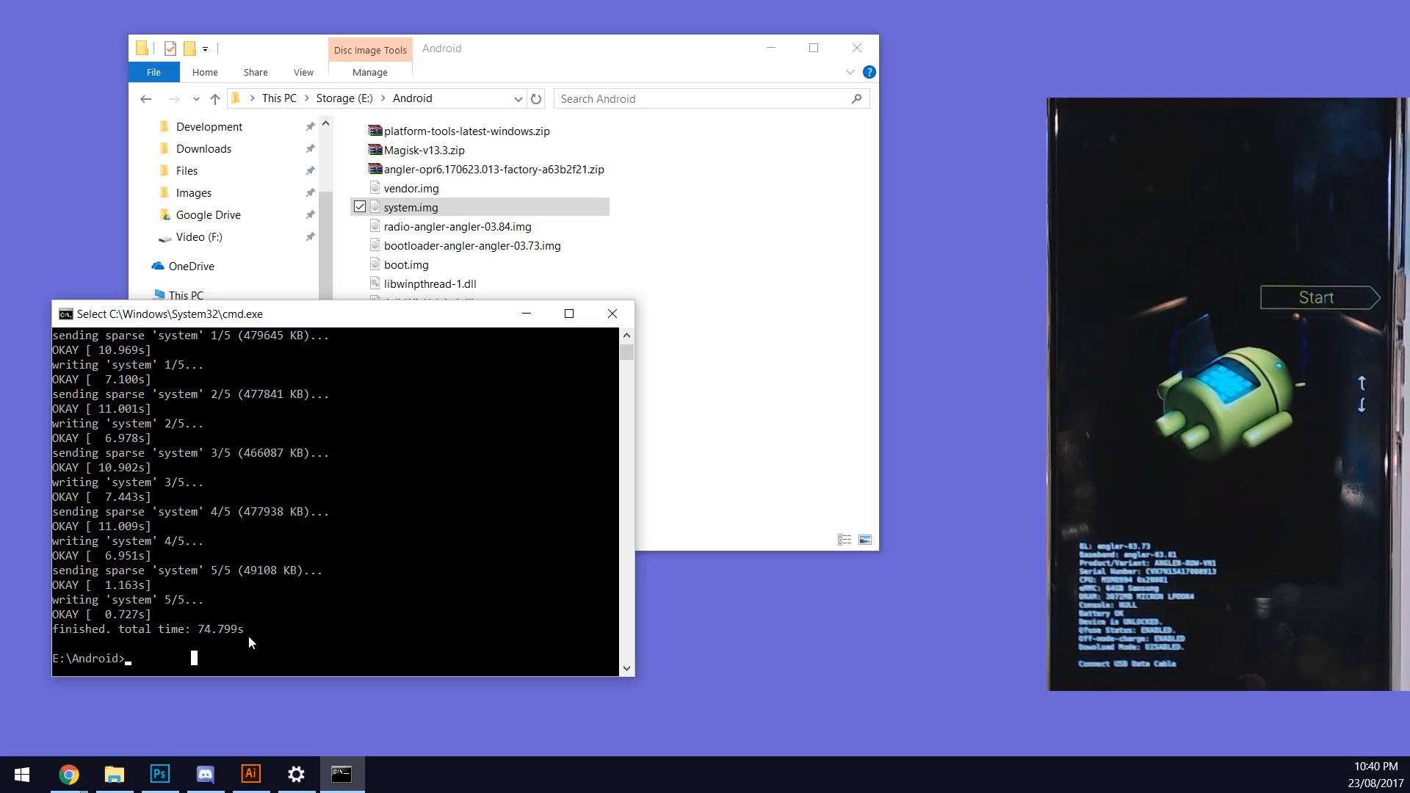
{"action": "type", "text": "fastboot flash"}
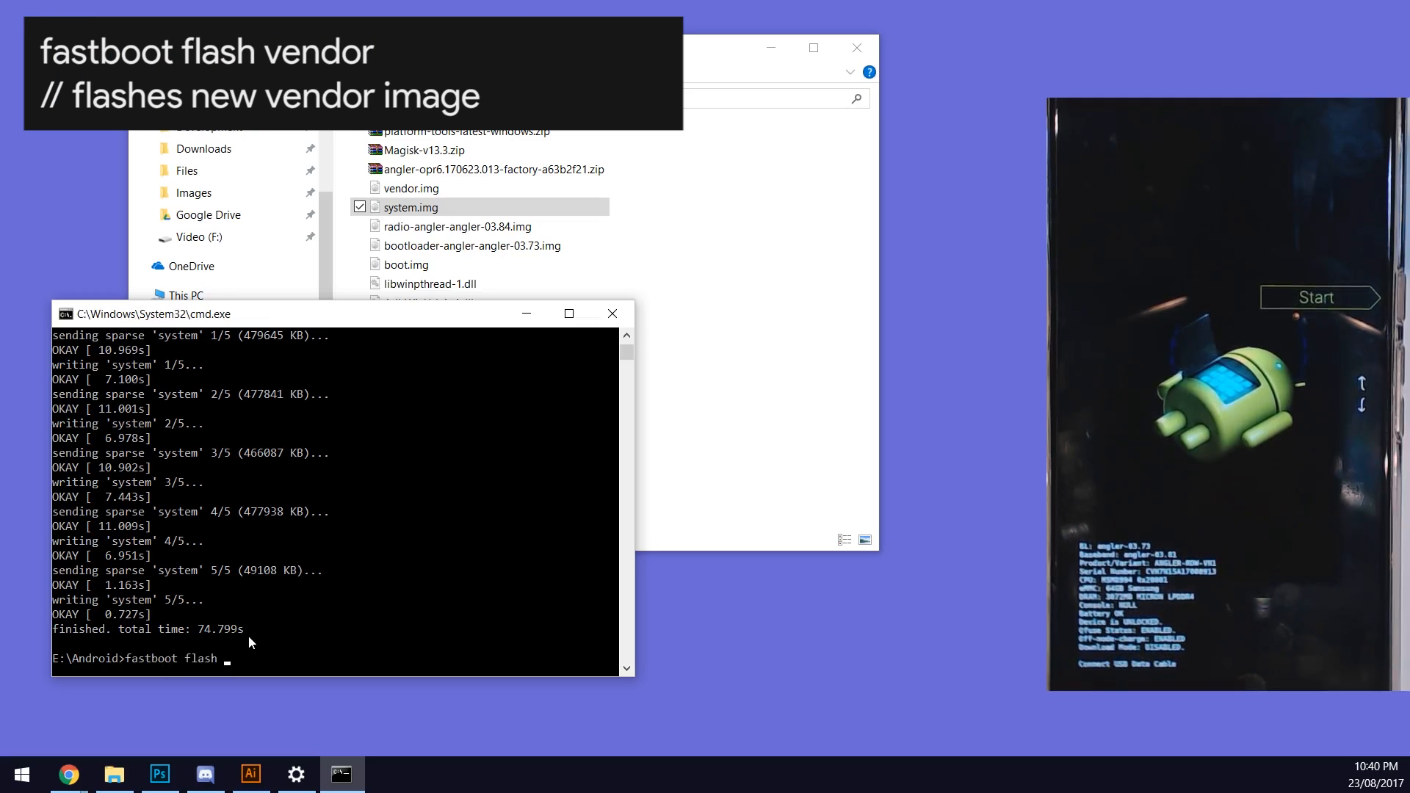
{"action": "type", "text": "vendor E:\\Android\\vendor.img"}
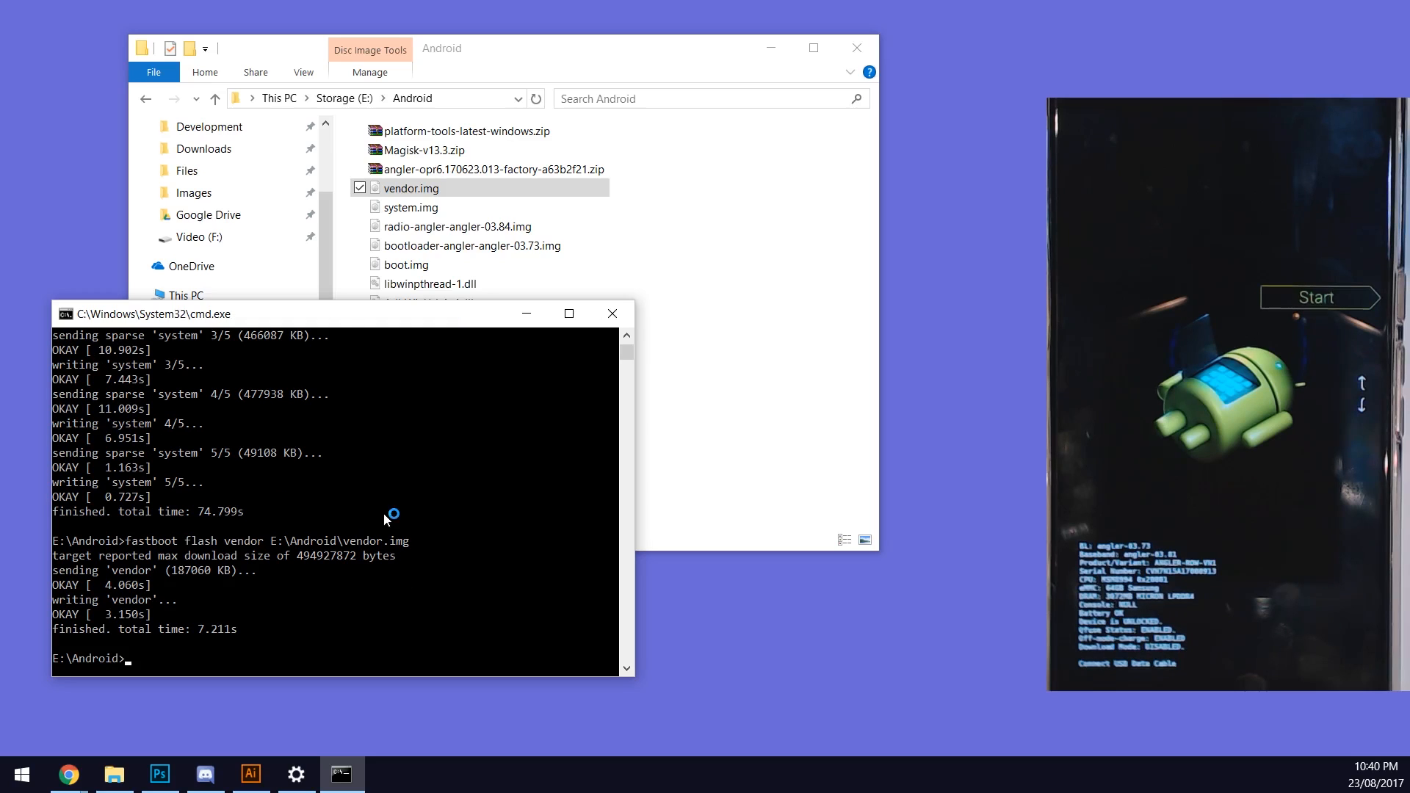
{"action": "mouse_move", "coordinate": [384, 520]}
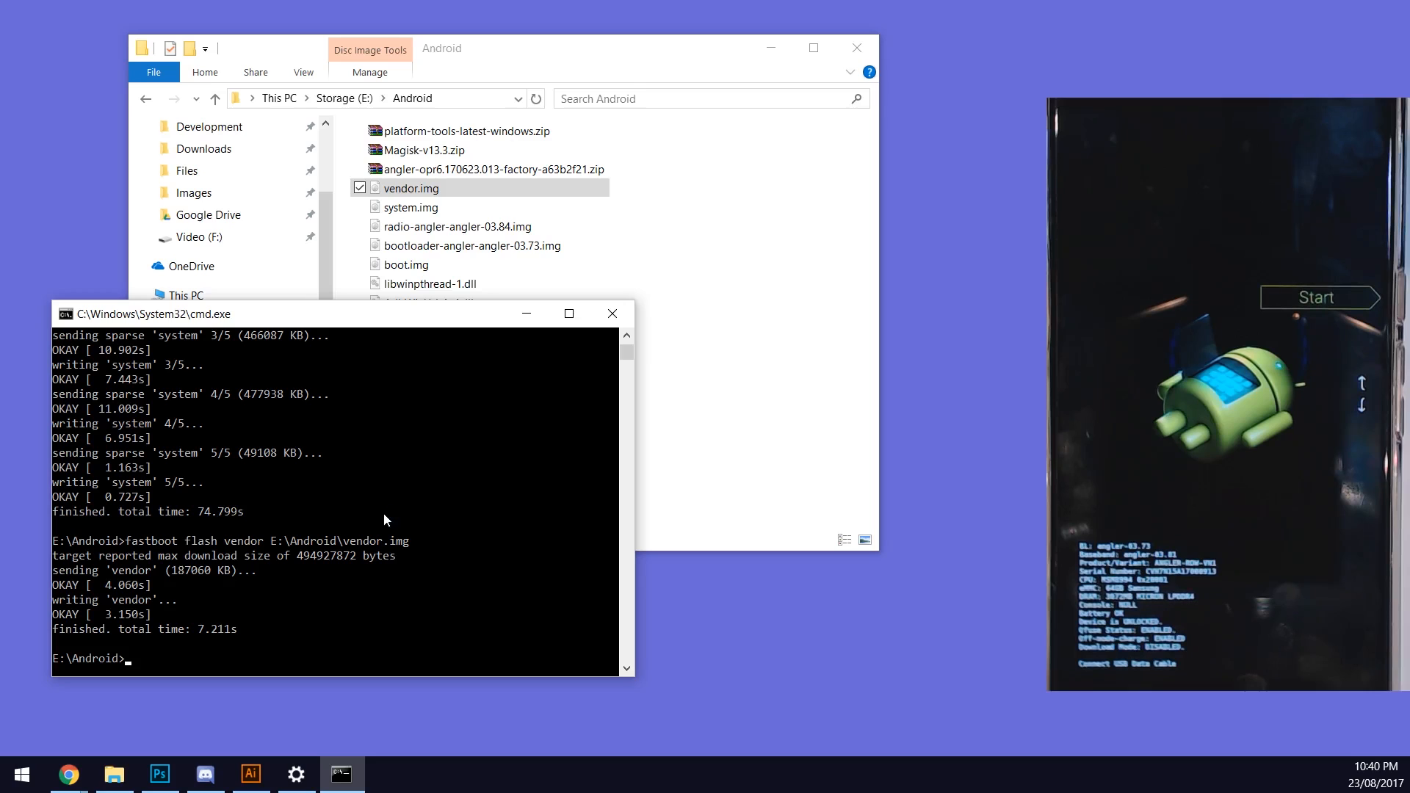